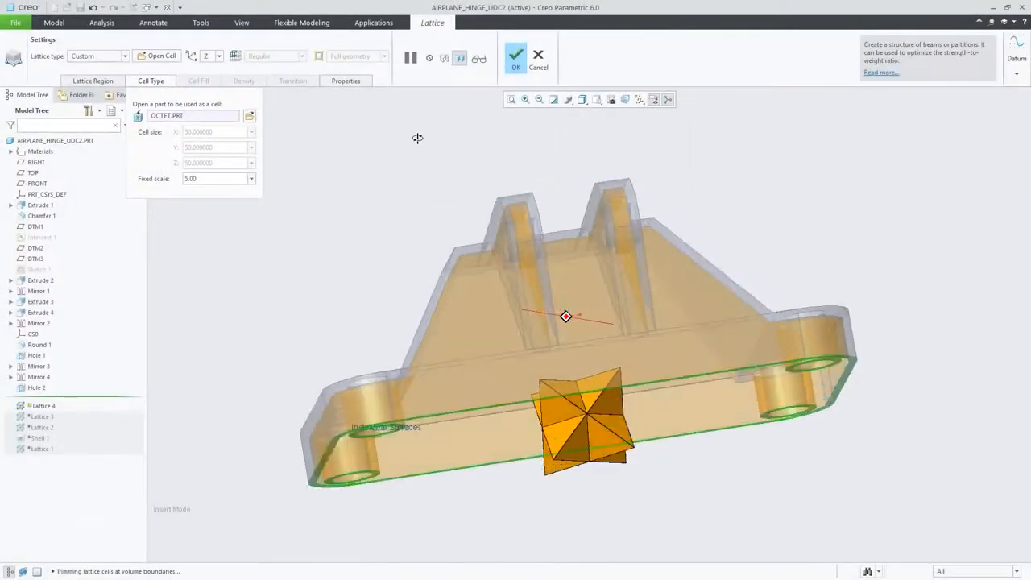
# Analyse the cover's build direction with datum plane YZ as build tray, then compute optimal orientation.
pyautogui.click(516, 55)
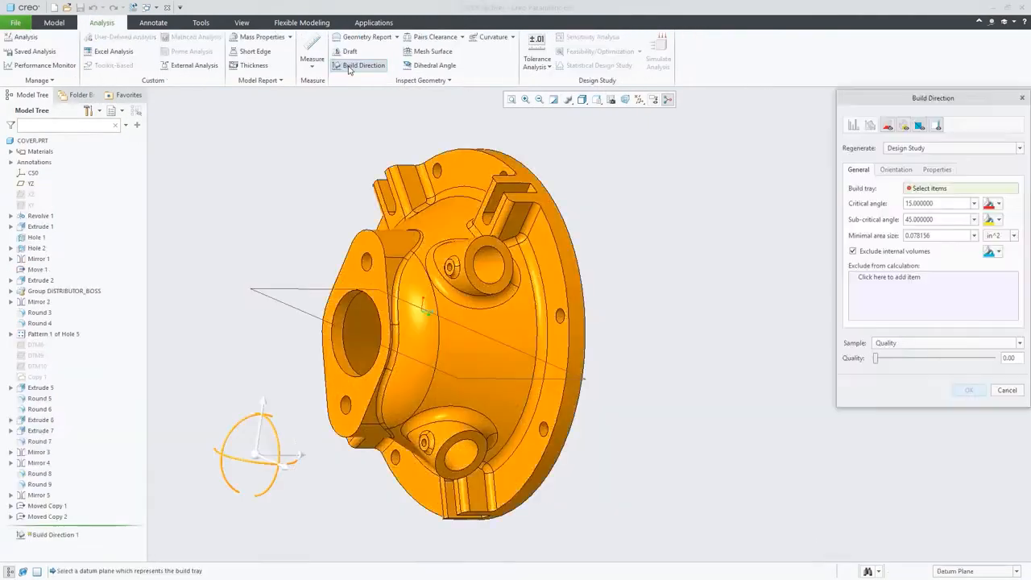
pyautogui.click(30, 184)
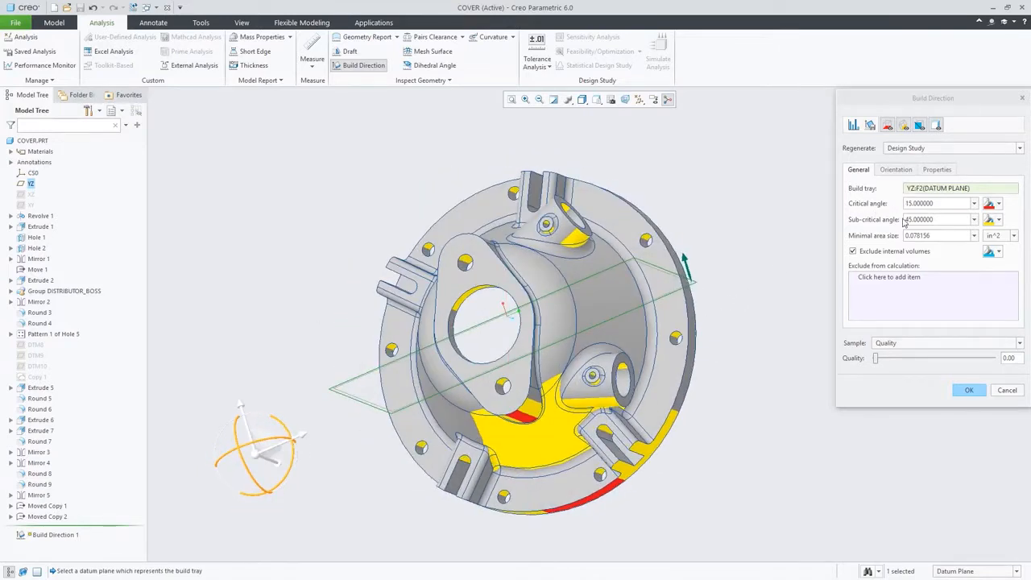
pyautogui.click(896, 169)
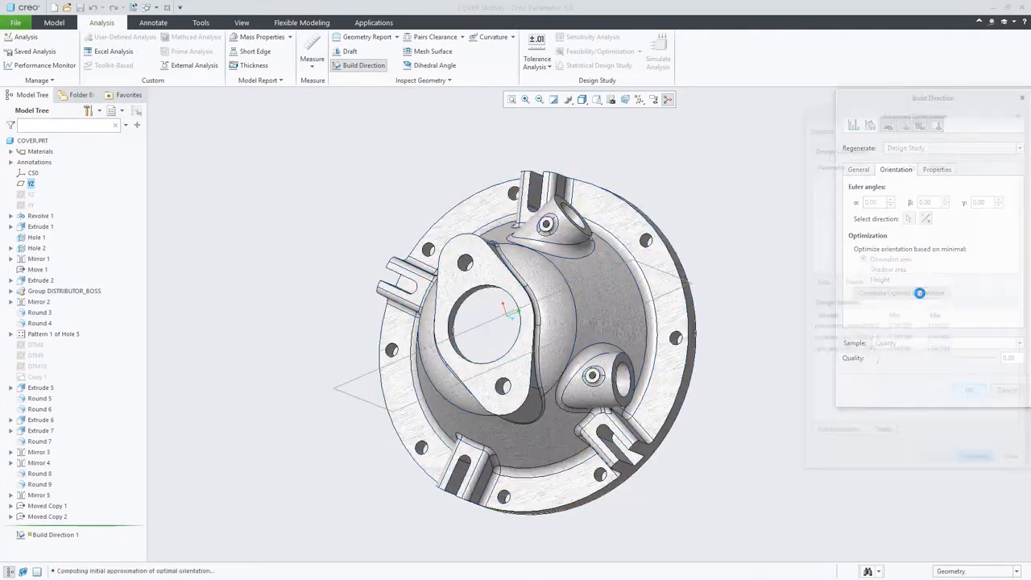